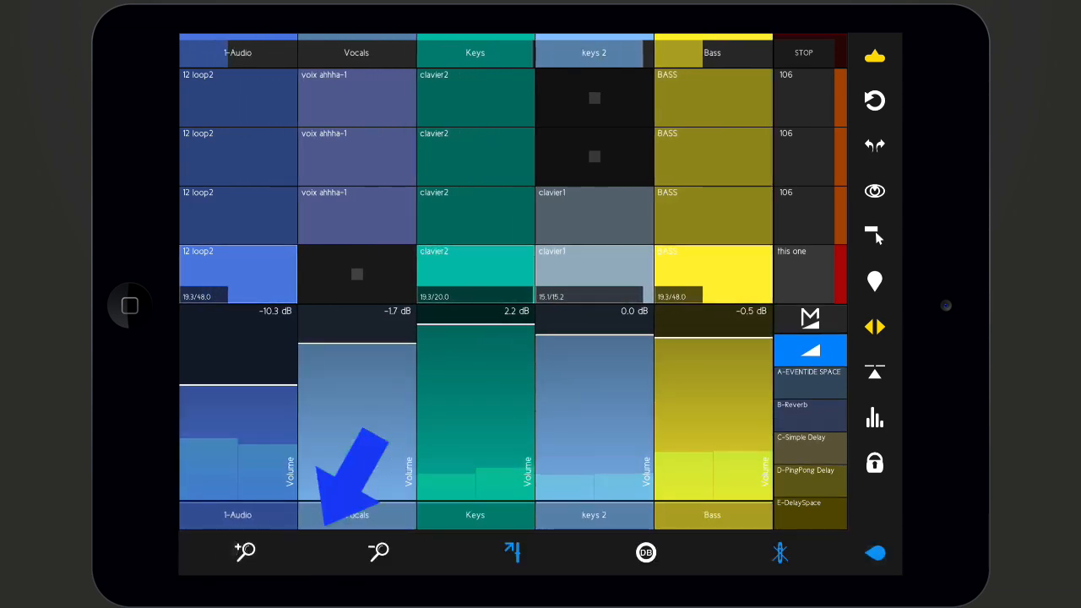
Zoom the mixer out to nine tracks and bring the Bass fader to 1.8 dB
{"action": "left_click", "coordinate": [378, 550]}
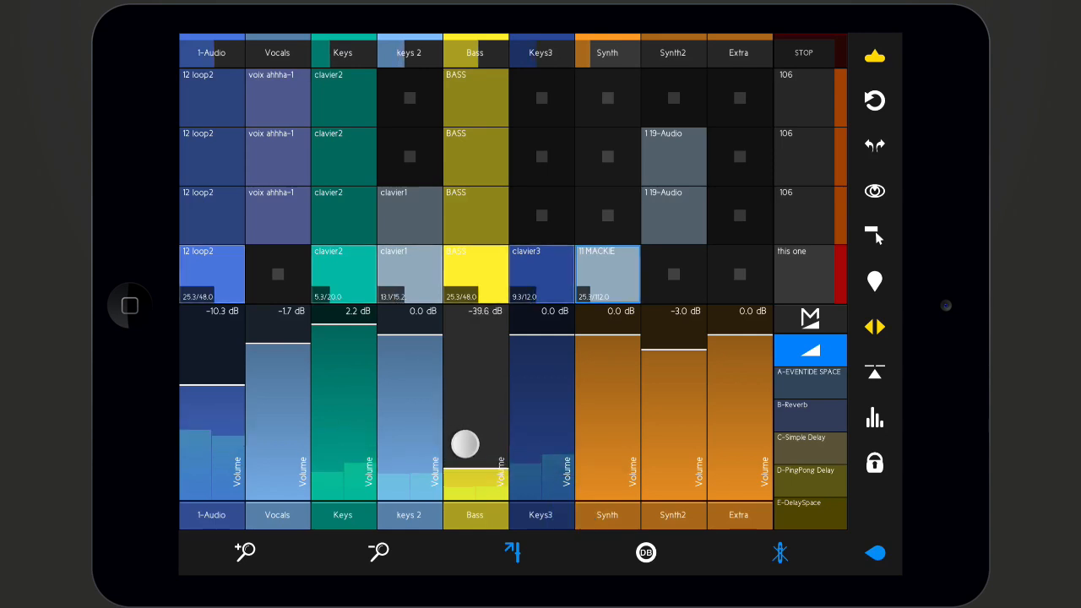
{"action": "left_click_drag", "start_coordinate": [465, 446], "coordinate": [473, 430]}
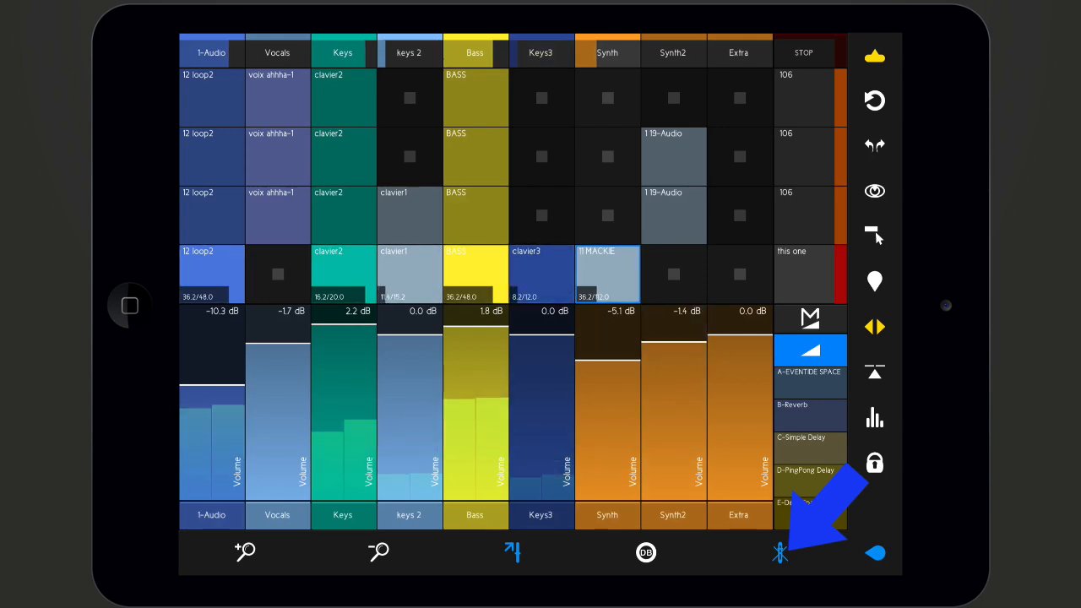
Hide the bottom toolbar for taller faders and raise 1-Audio to -9.5 dB
{"action": "left_click", "coordinate": [779, 553]}
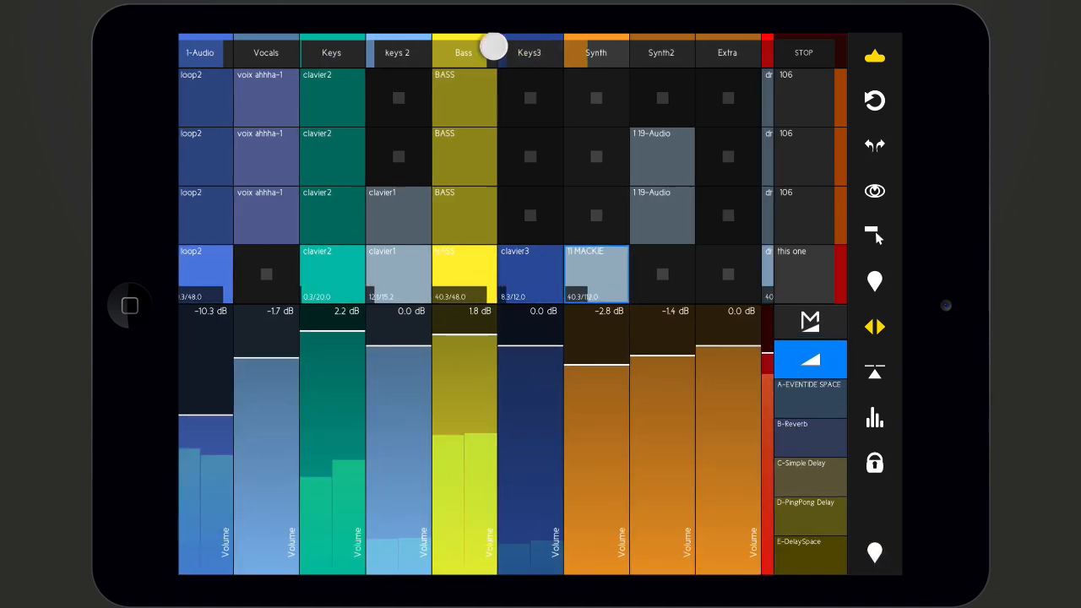
{"action": "scroll", "scroll_direction": "left", "scroll_amount": 3}
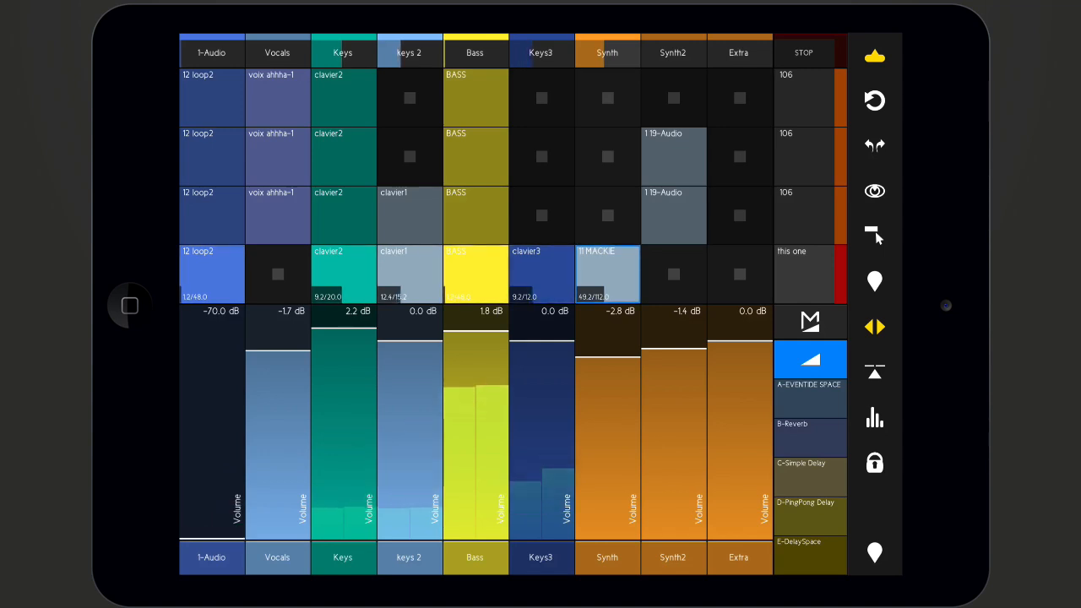
{"action": "left_click_drag", "start_coordinate": [211, 532], "coordinate": [203, 392]}
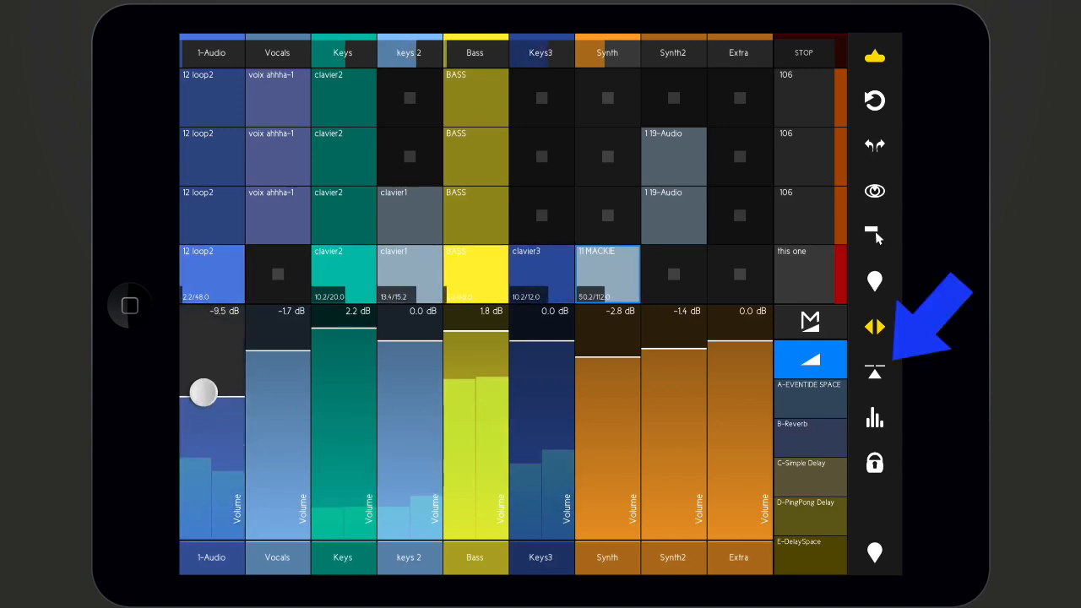
Reveal the crossfader, sweep it to the right and show per-track A/B switches
{"action": "left_click_drag", "start_coordinate": [203, 392], "coordinate": [203, 355]}
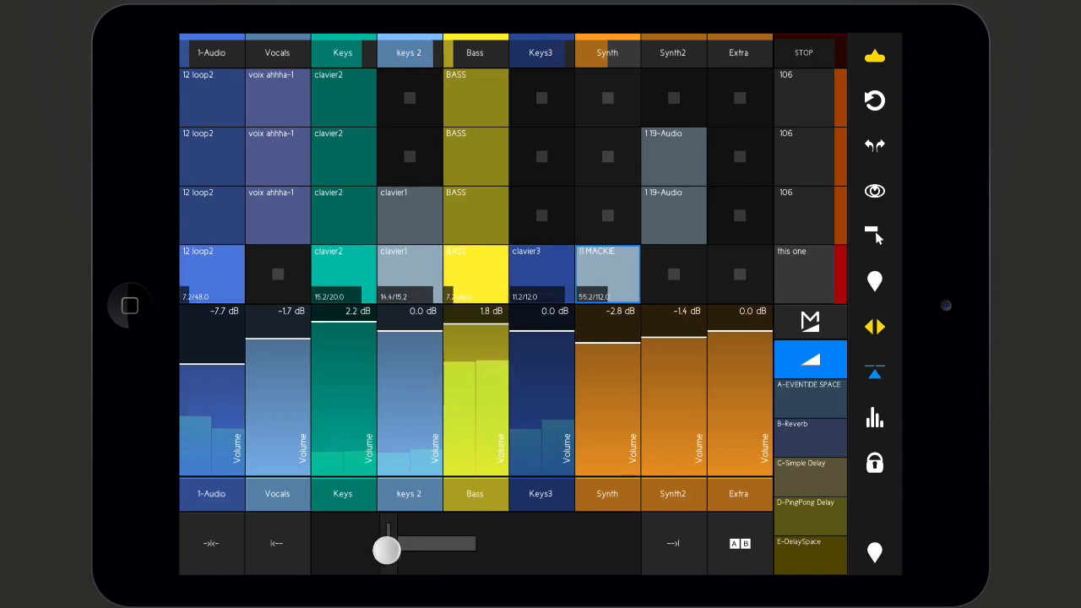
{"action": "left_click_drag", "start_coordinate": [387, 551], "coordinate": [470, 544]}
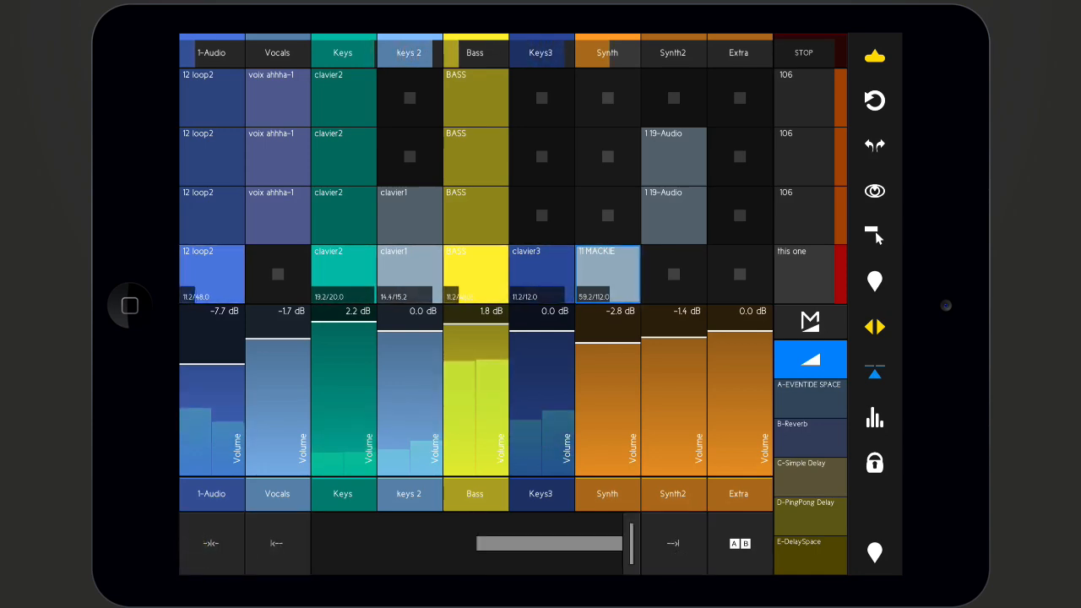
{"action": "left_click", "coordinate": [740, 544]}
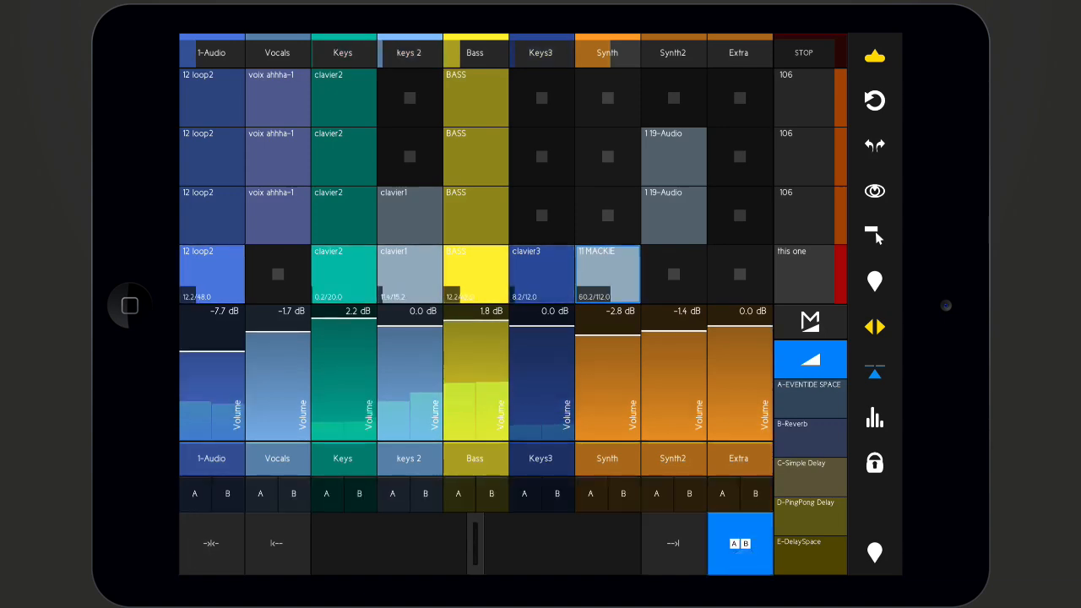
Assign the Drum track to crossfader side B
{"action": "left_click", "coordinate": [392, 493]}
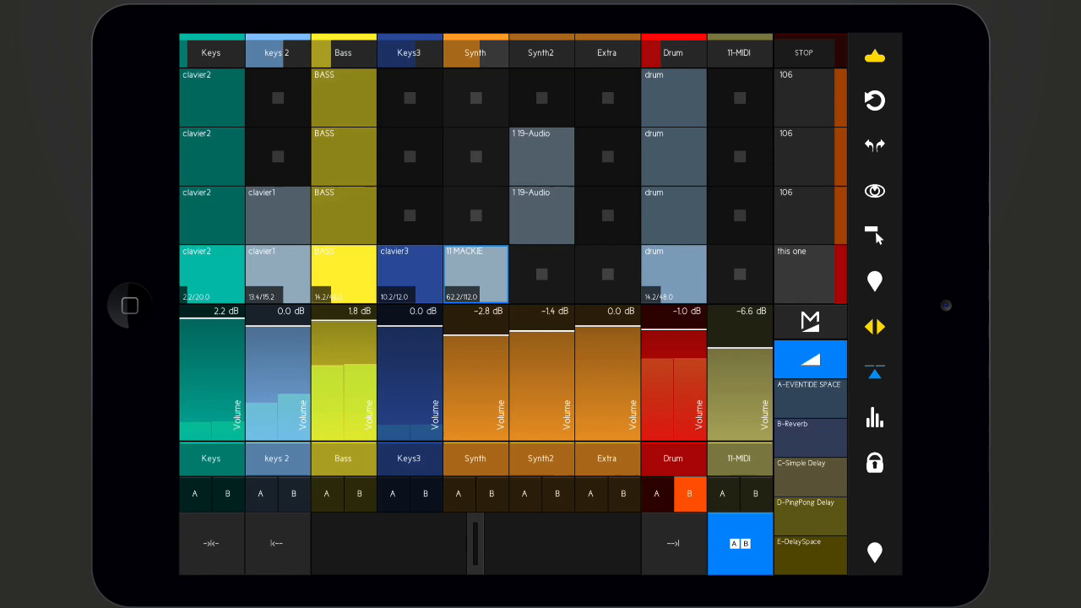
{"action": "left_click", "coordinate": [326, 493]}
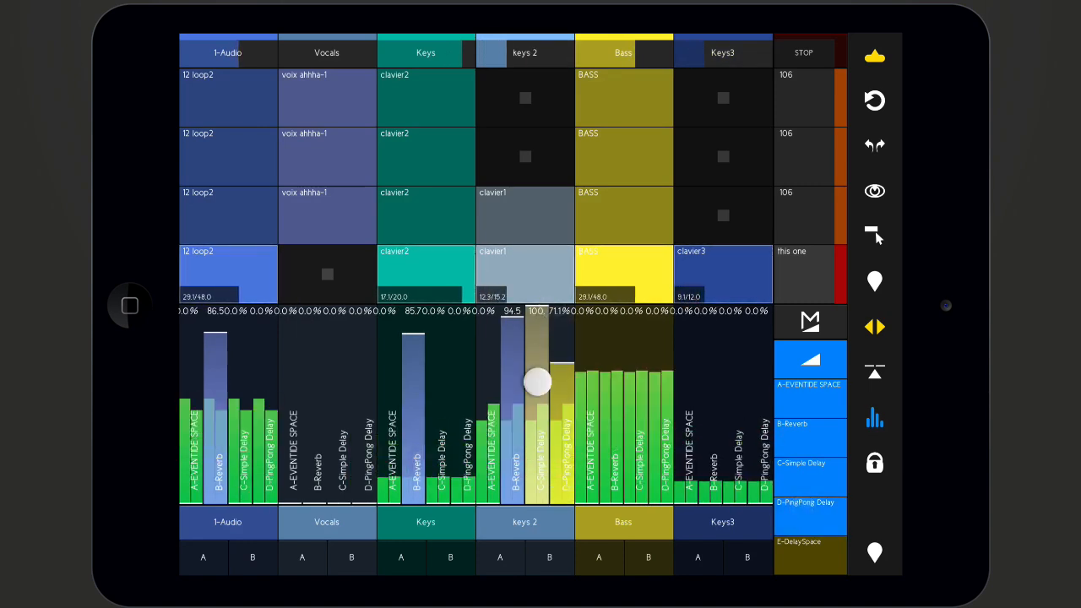
Adjust the Keys 2 B-Reverb send level in the multi-control view
{"action": "left_click_drag", "start_coordinate": [537, 381], "coordinate": [510, 348]}
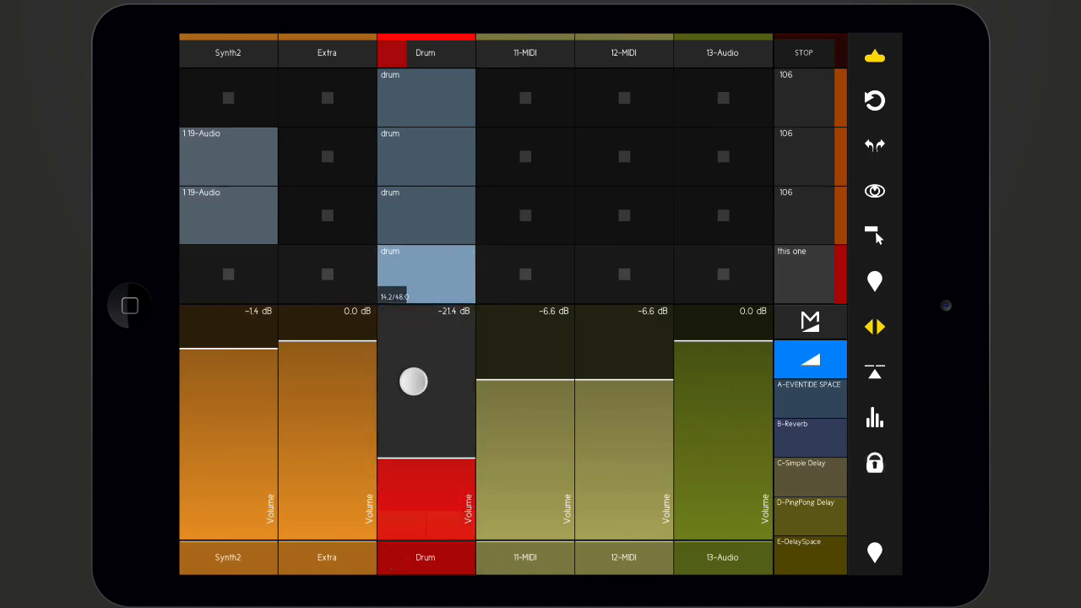
Pull the Drum track volume down to about -21.4 dB
{"action": "left_click_drag", "start_coordinate": [413, 382], "coordinate": [412, 557]}
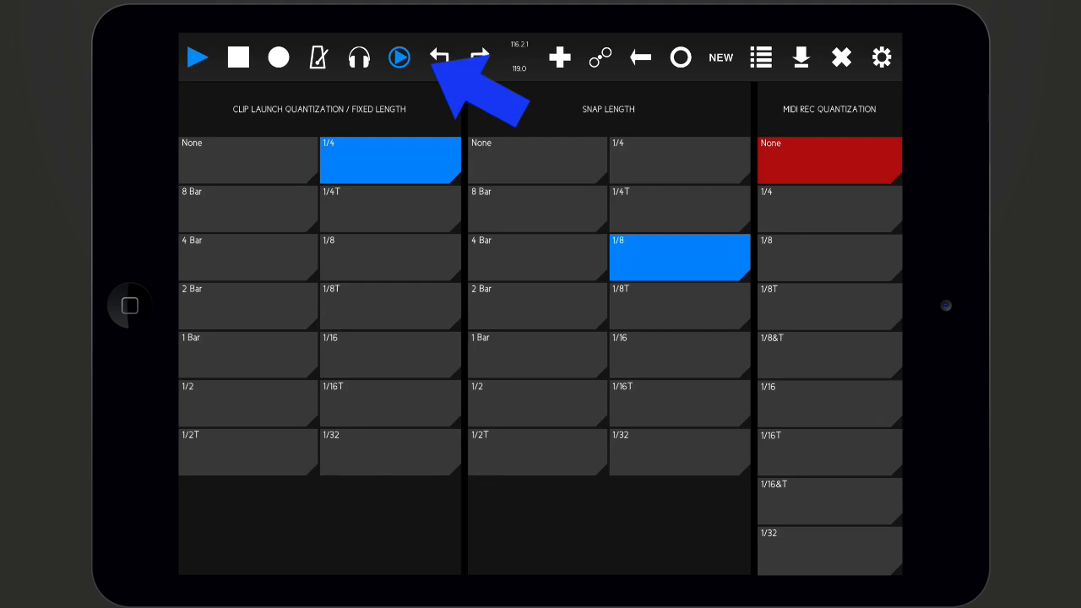
Close the quantization settings page and return to the mixer
{"action": "left_click", "coordinate": [399, 58]}
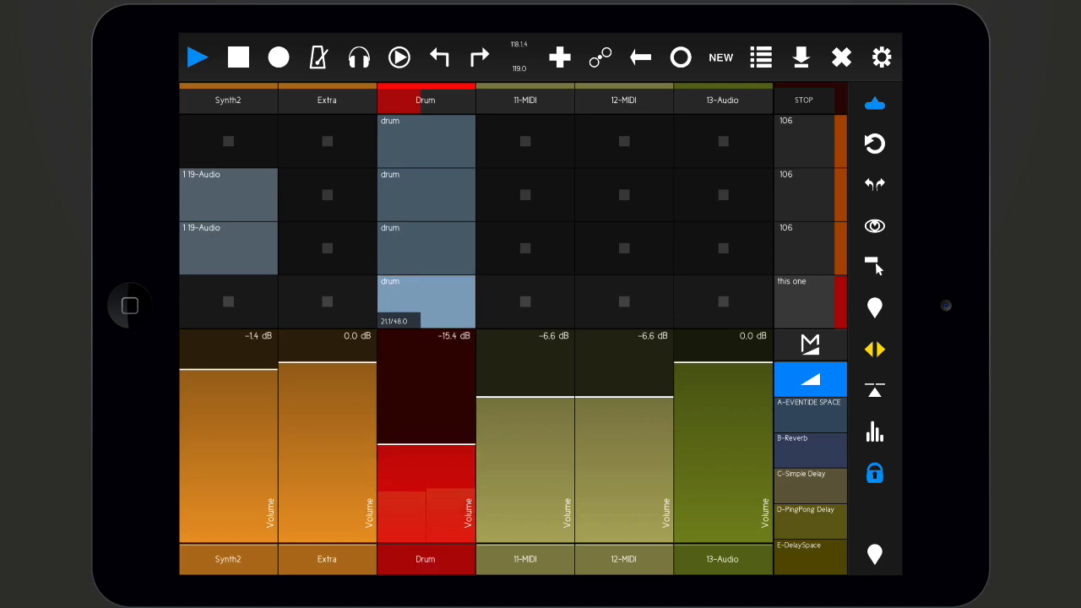
{"action": "left_click", "coordinate": [399, 57]}
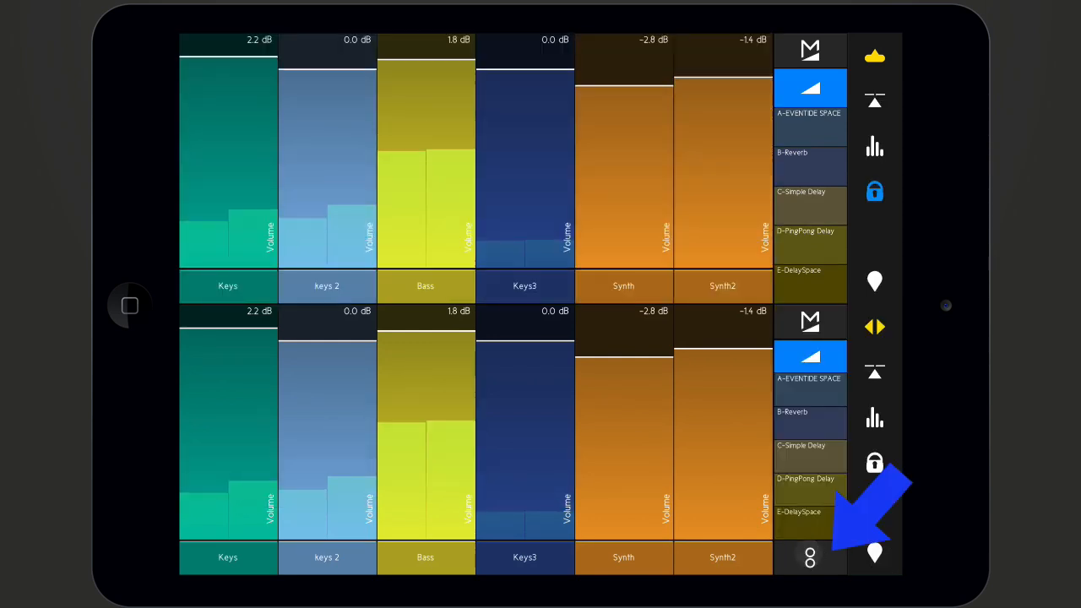
Show C-Simple Delay sends in the upper pane, then collapse to a single full-height mixer
{"action": "left_click", "coordinate": [800, 193]}
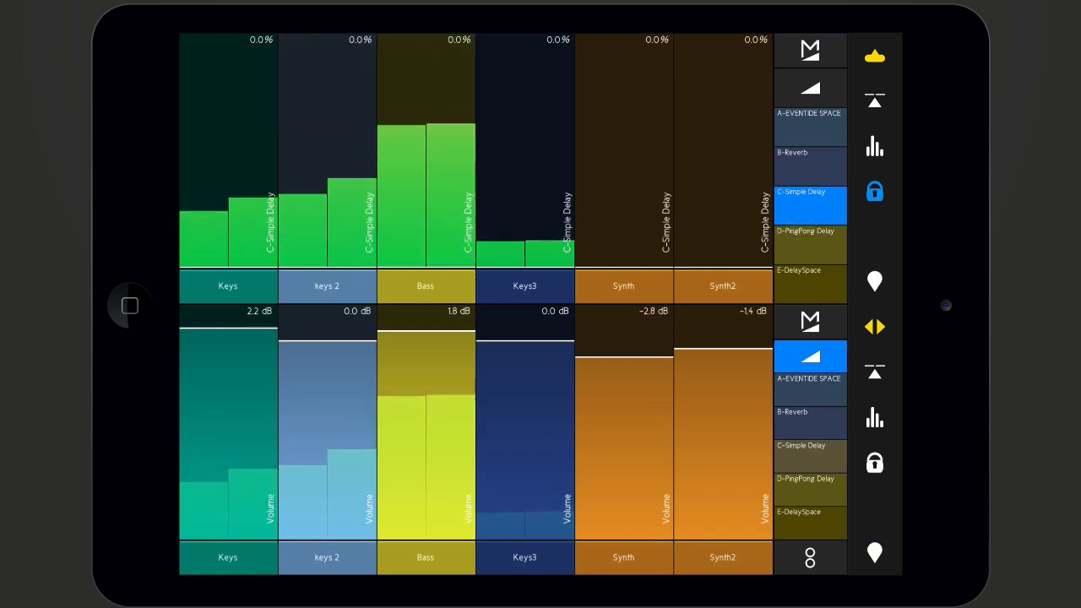
{"action": "left_click", "coordinate": [793, 152]}
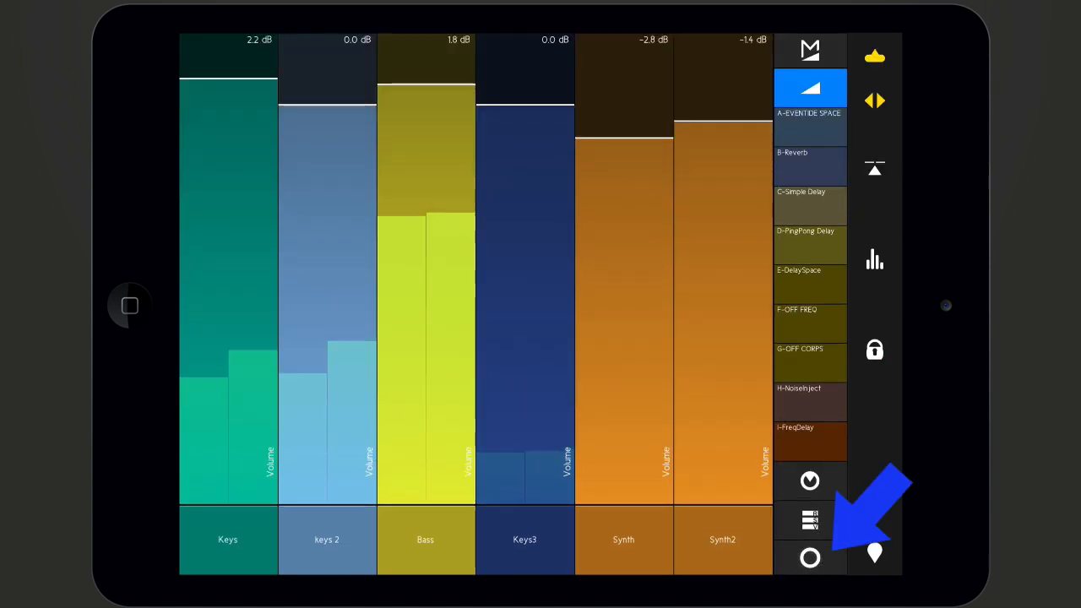
{"action": "left_click", "coordinate": [875, 554]}
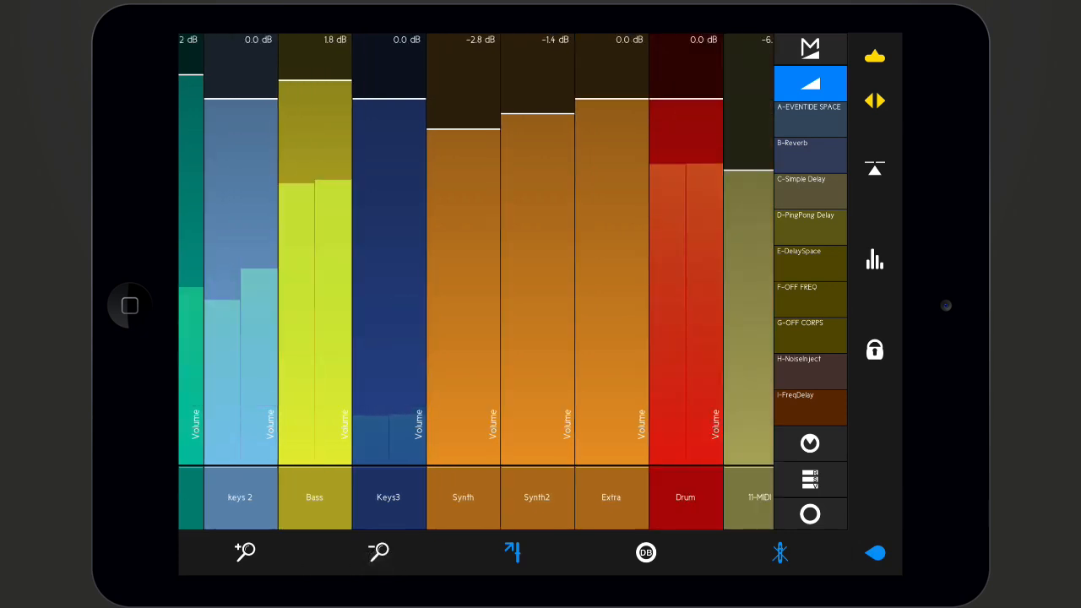
Pull the Drum track volume far down to -45.8 dB
{"action": "left_click_drag", "start_coordinate": [685, 135], "coordinate": [689, 431]}
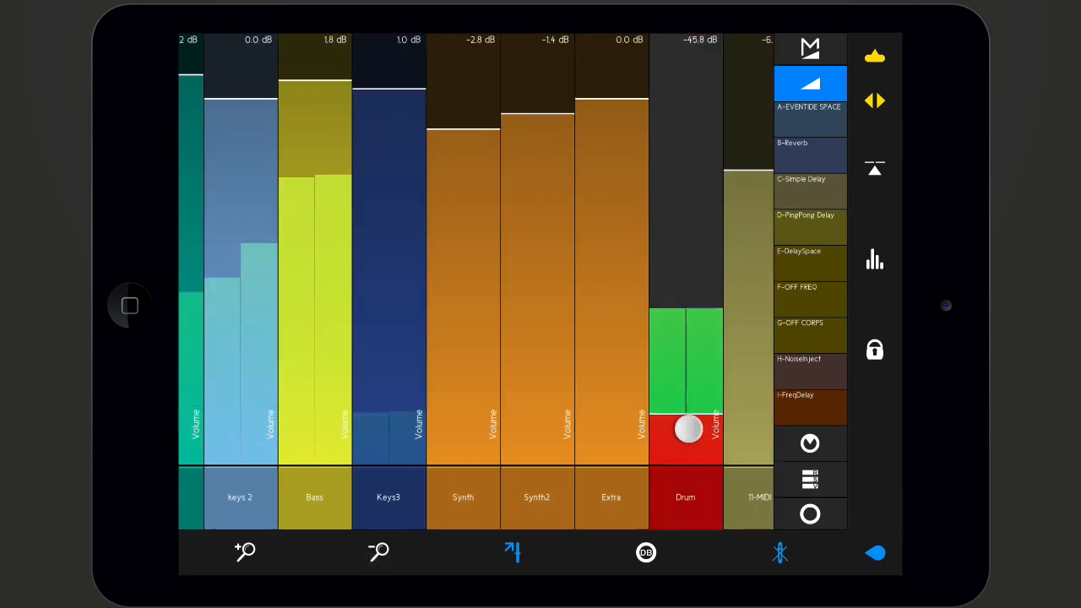